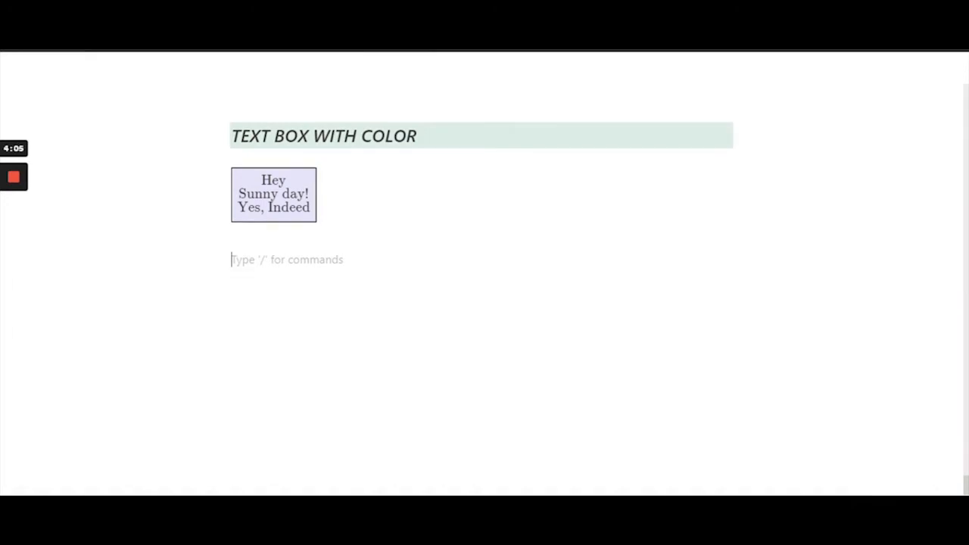
- Type \fcolorbox{salmon}{lavender} on a new line beneath the sample box
type("\\fcol")
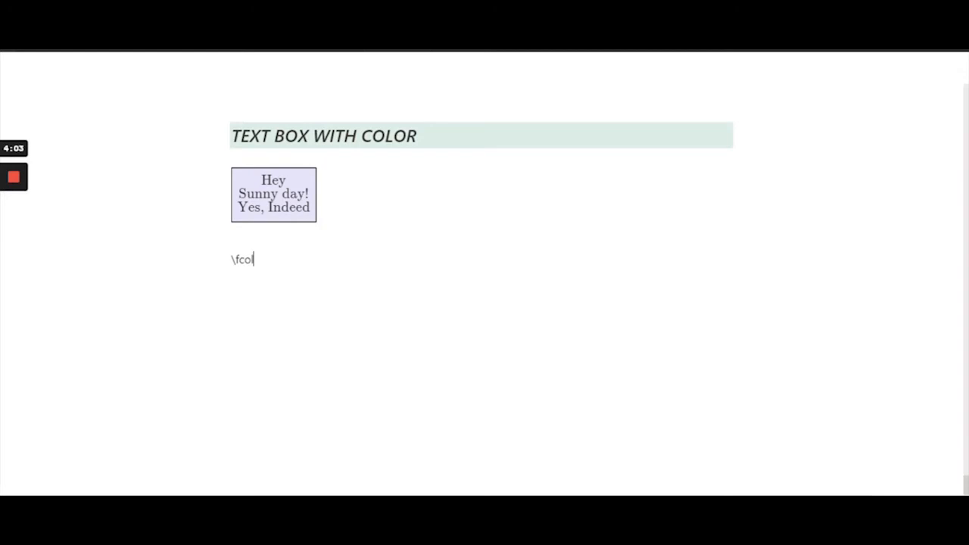
type("lorbox")
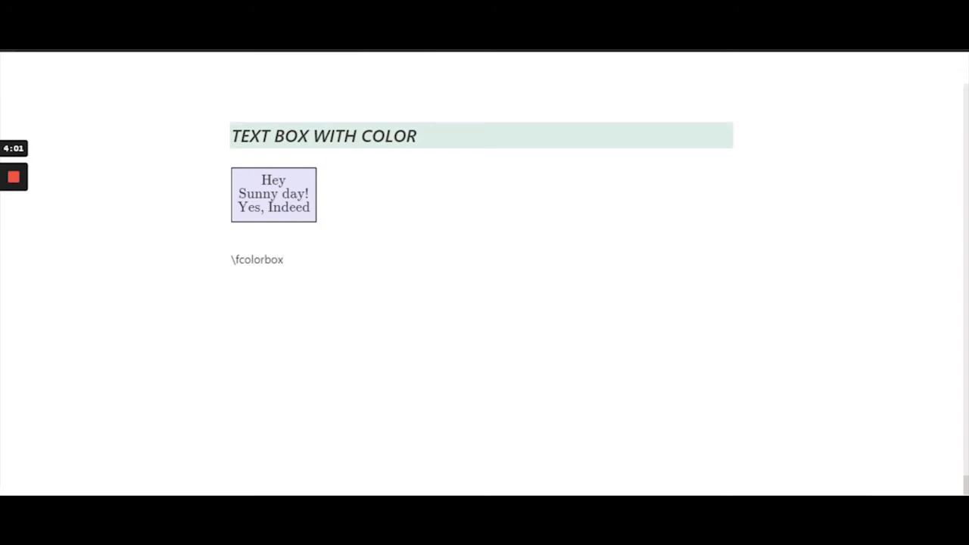
left_click(285, 259)
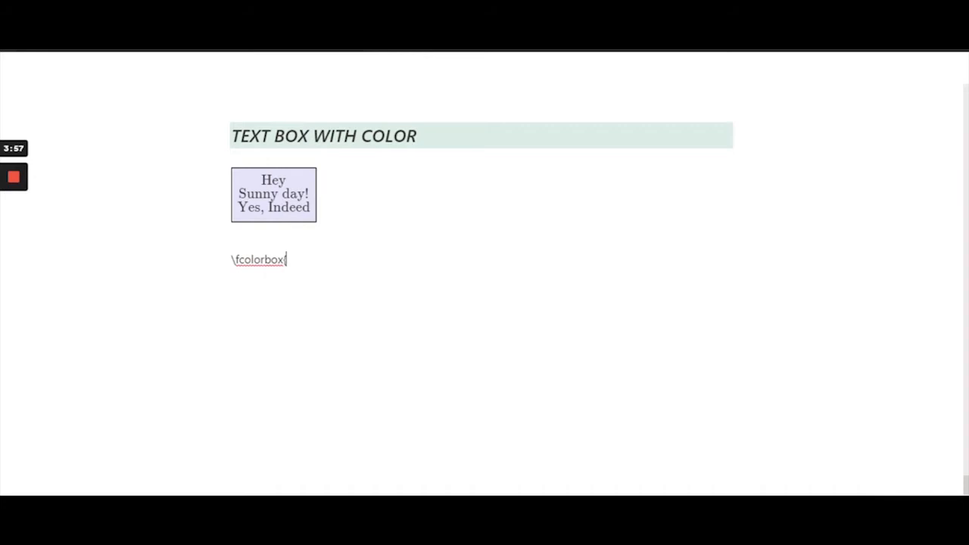
type("{sa")
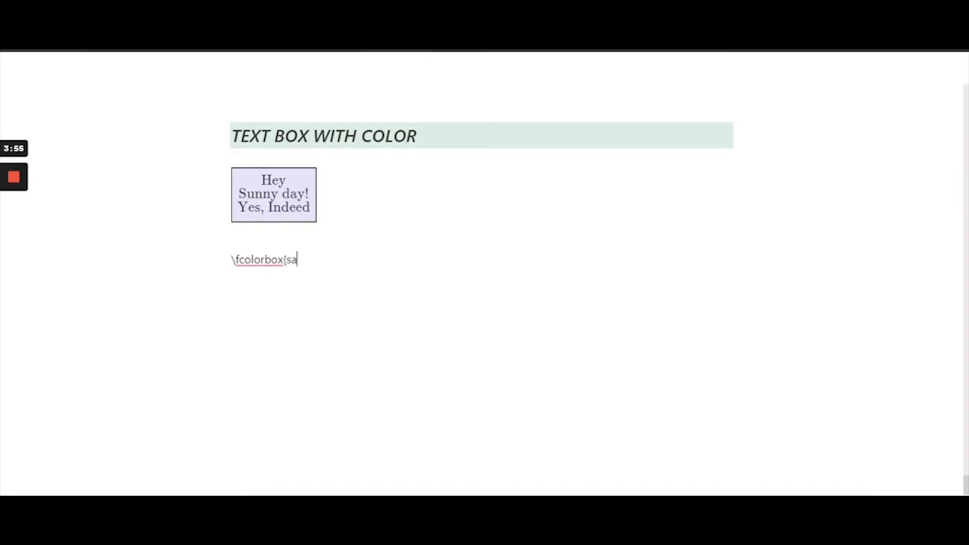
type("lmon")
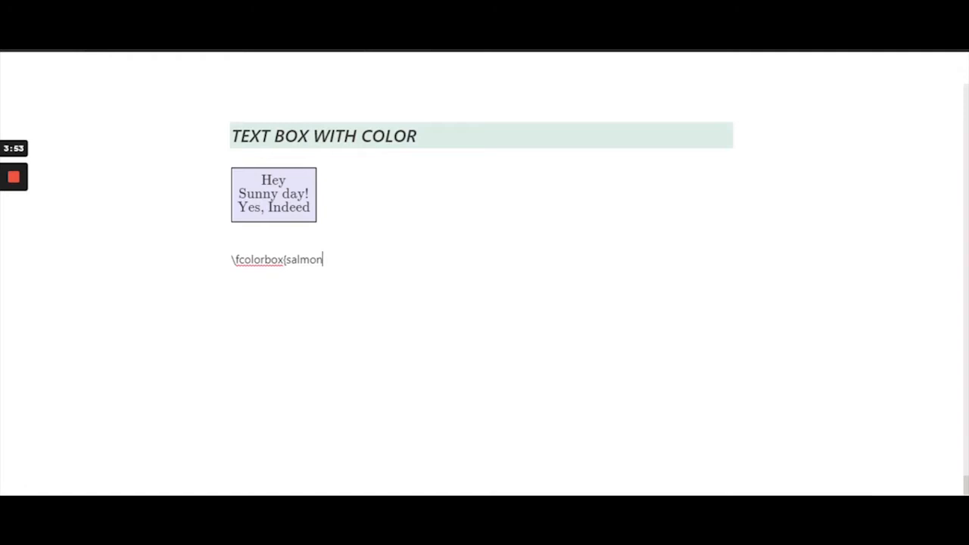
type("}")
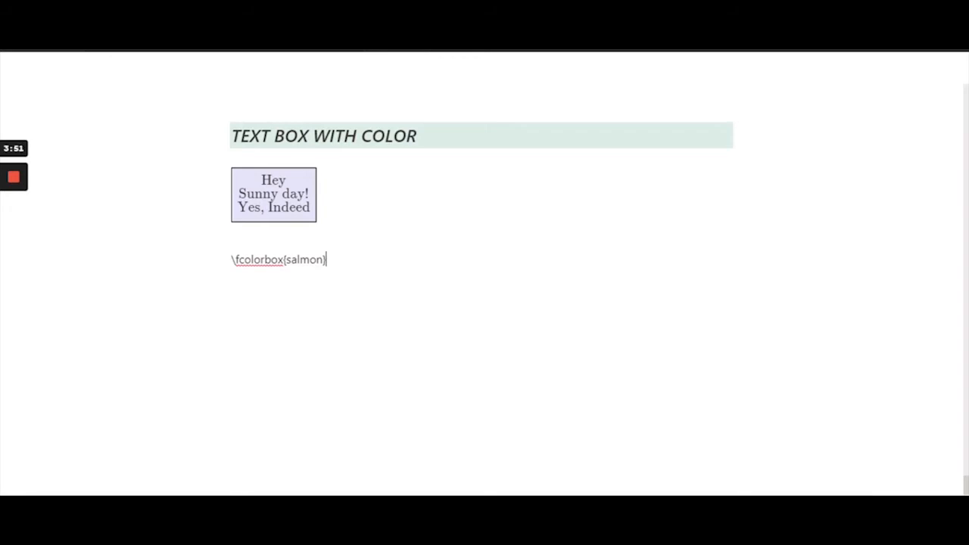
type("{lav")
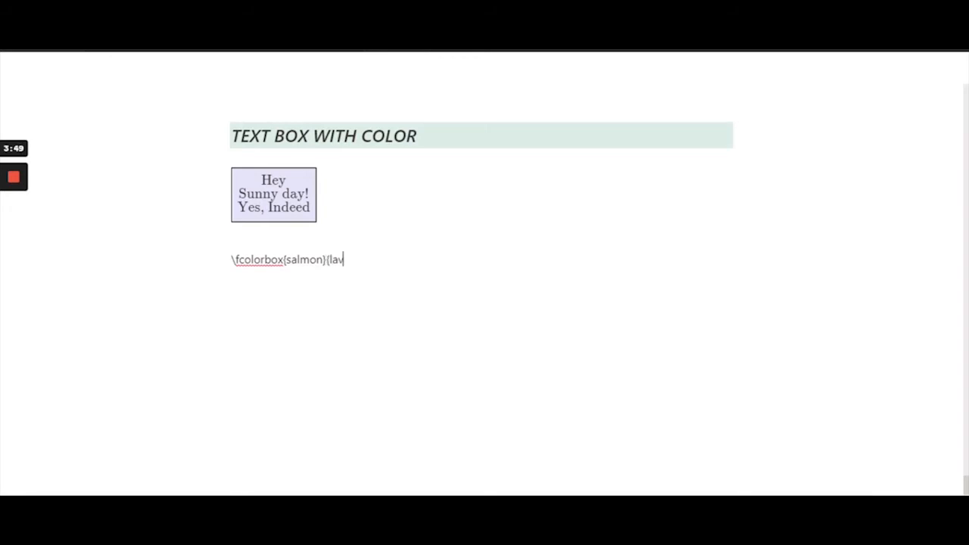
type("ender}")
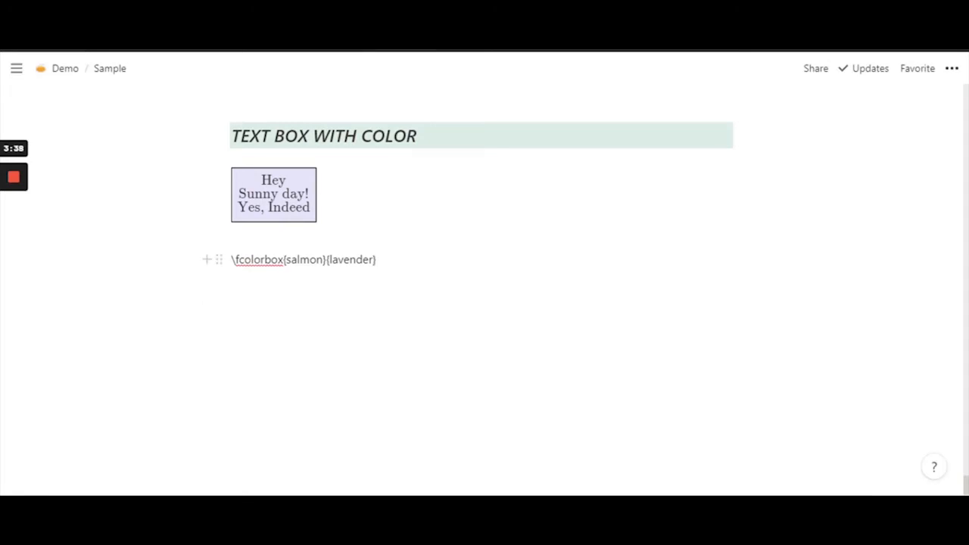
- Append {$ after {lavender} to open the box content in math mode
double_click(304, 259)
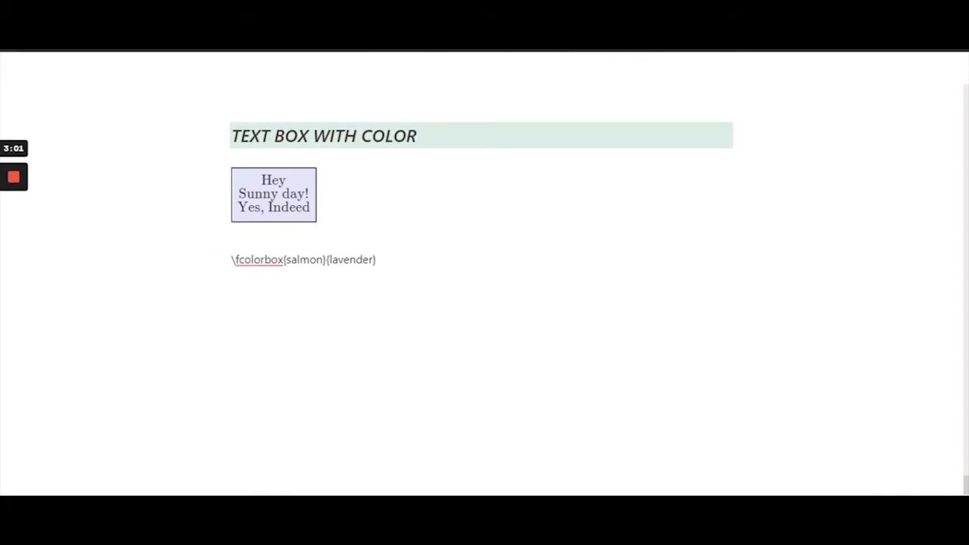
type("{")
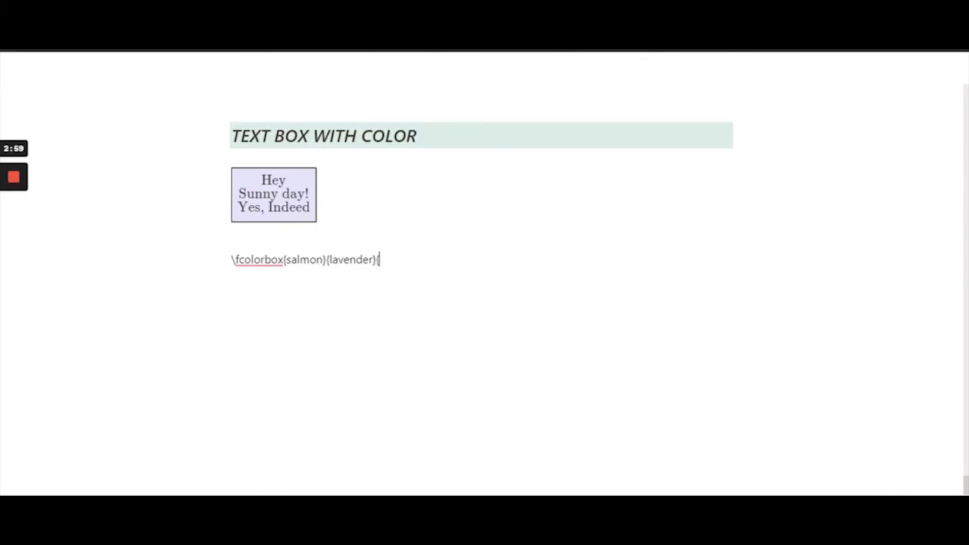
type("{$")
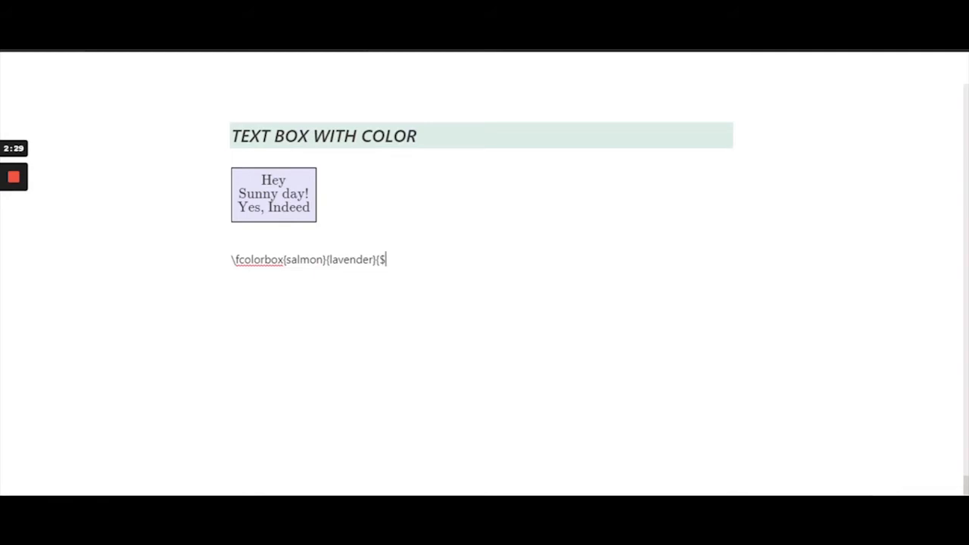
- Extend the formula with \substack{\text to begin the first stacked entry
type("\\")
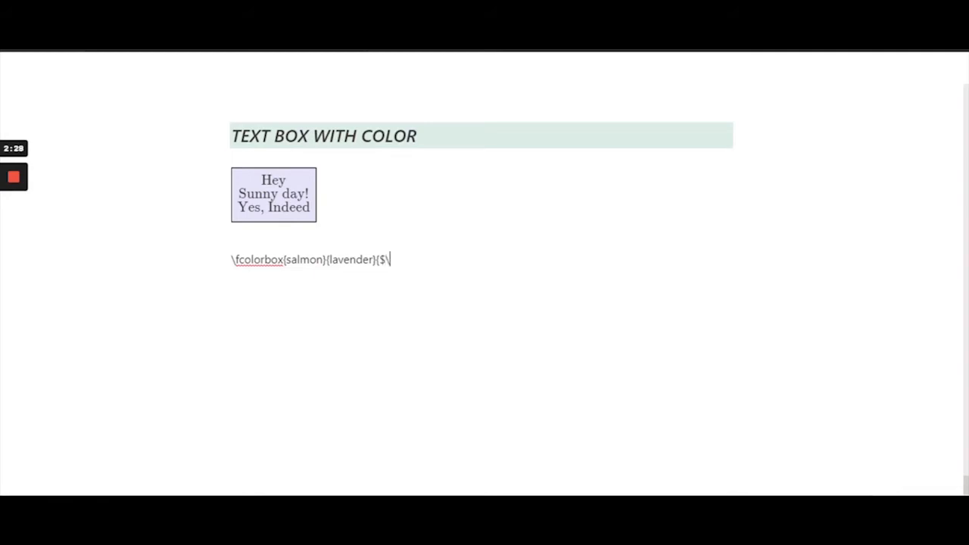
type("\\substac")
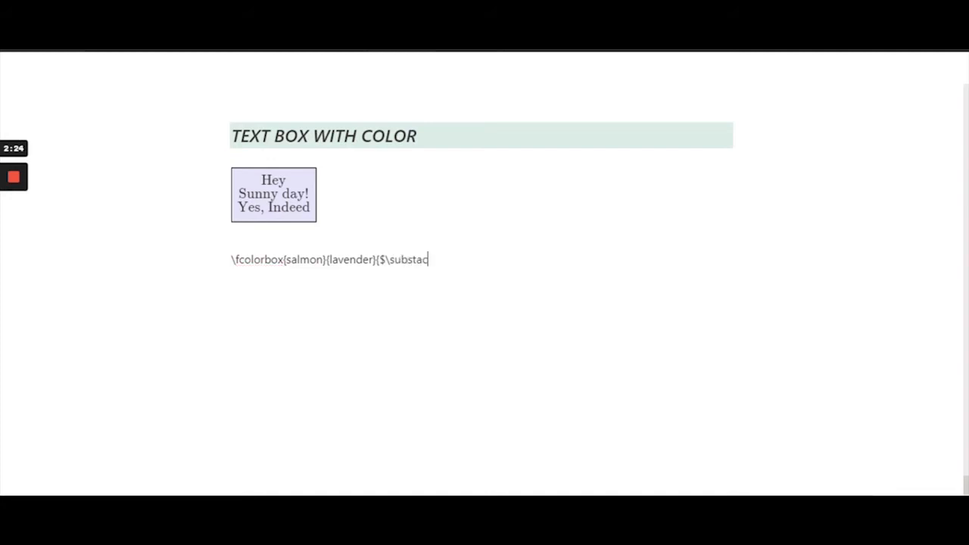
type("k{")
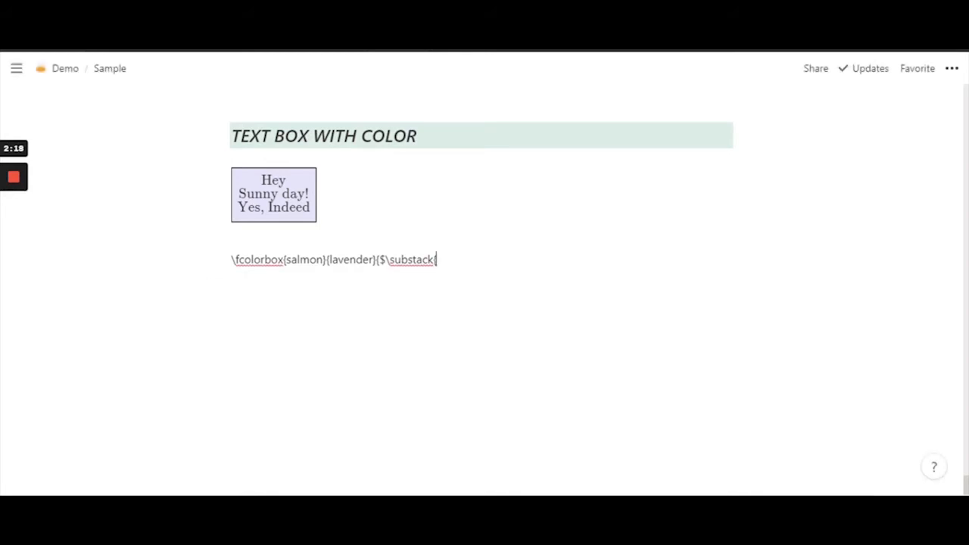
type("{\\")
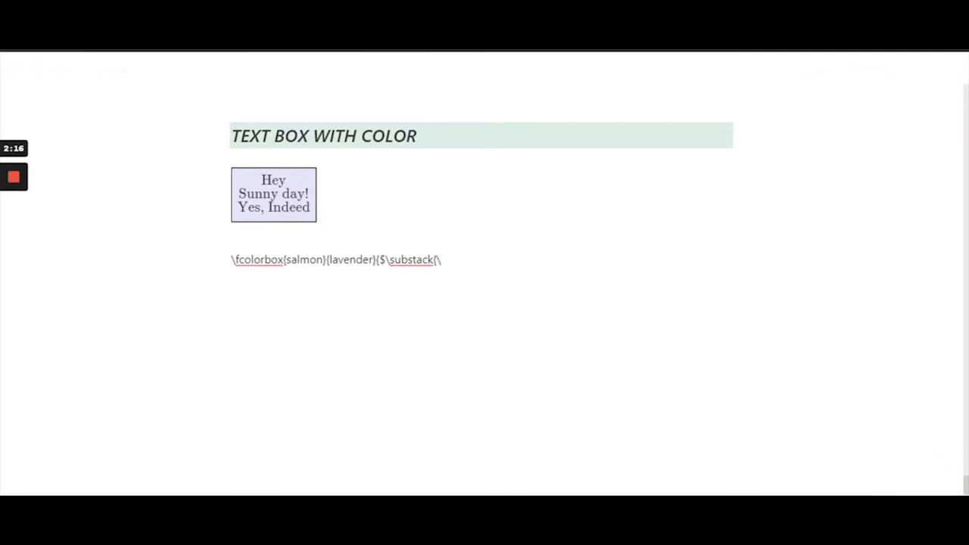
type("text")
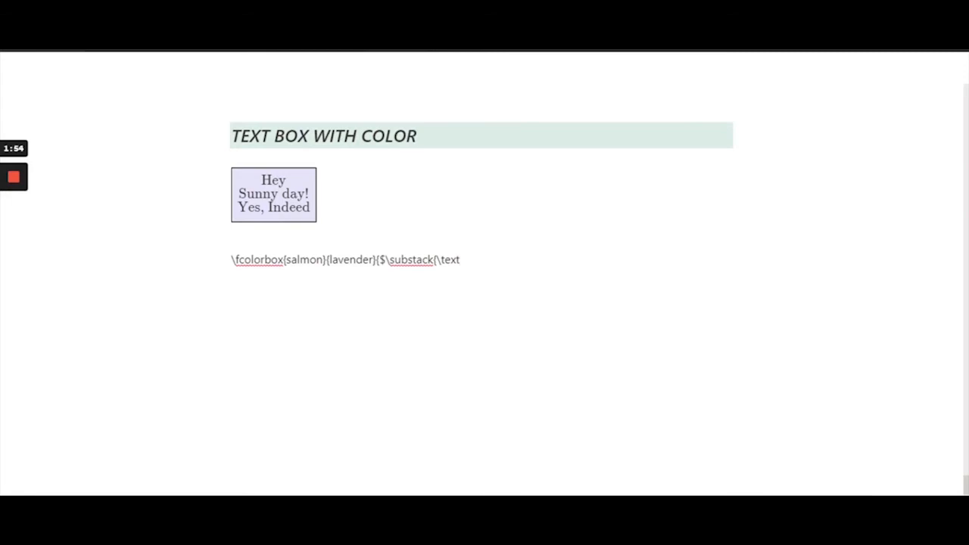
- Enter {Hello}\\ and start the second entry with \text{
type("{H")
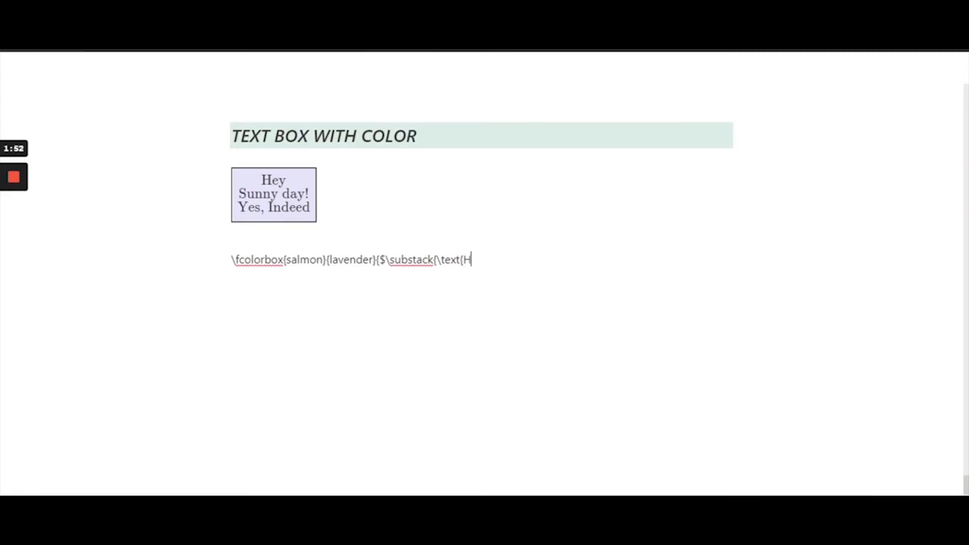
type("ello")
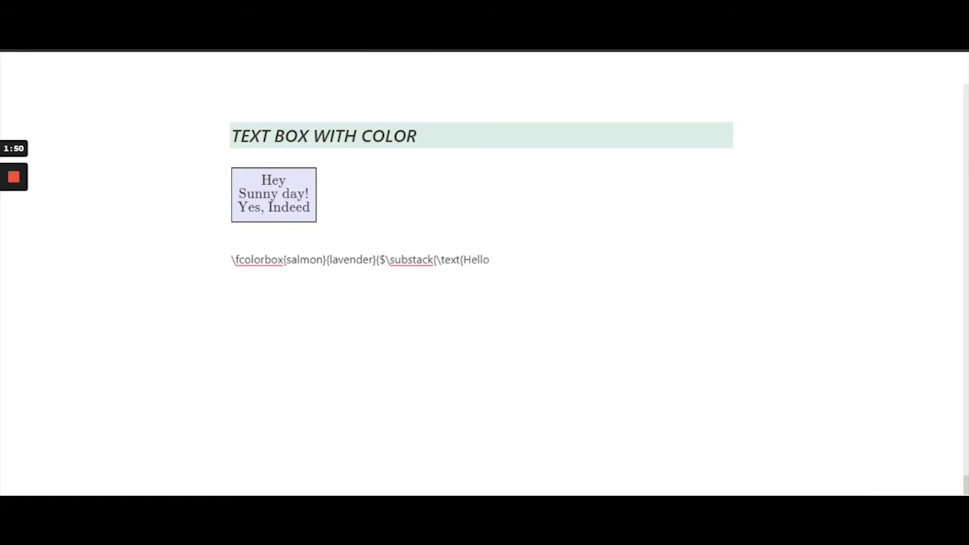
type("}")
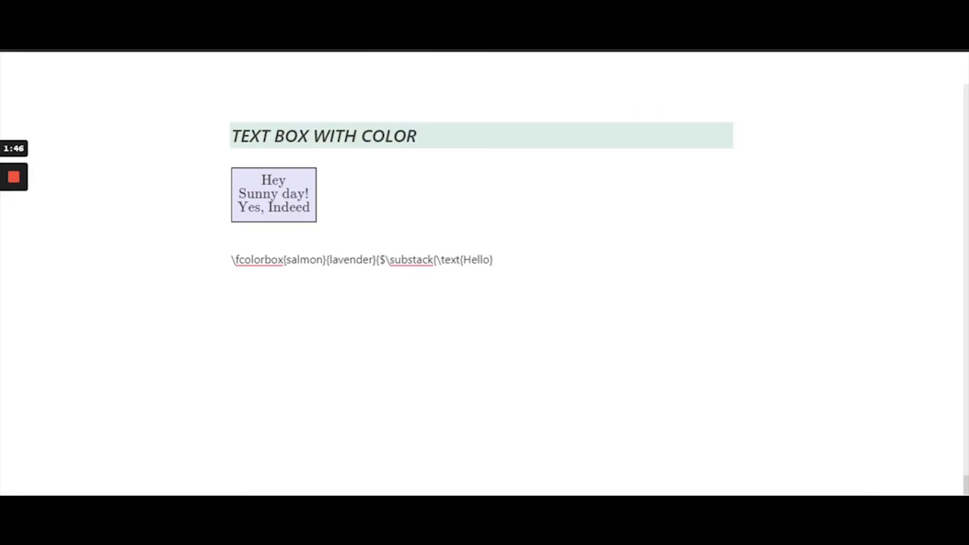
type("\\\\")
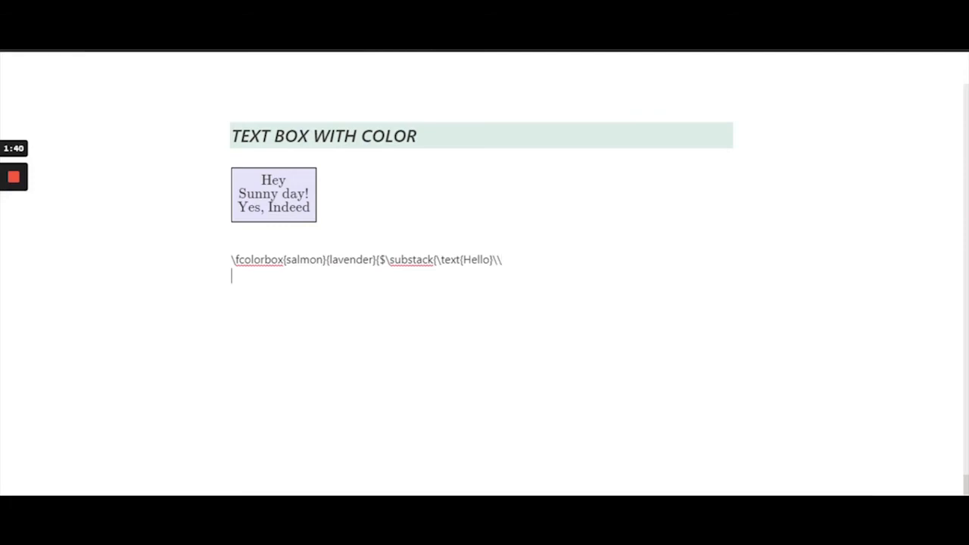
type("\\tex")
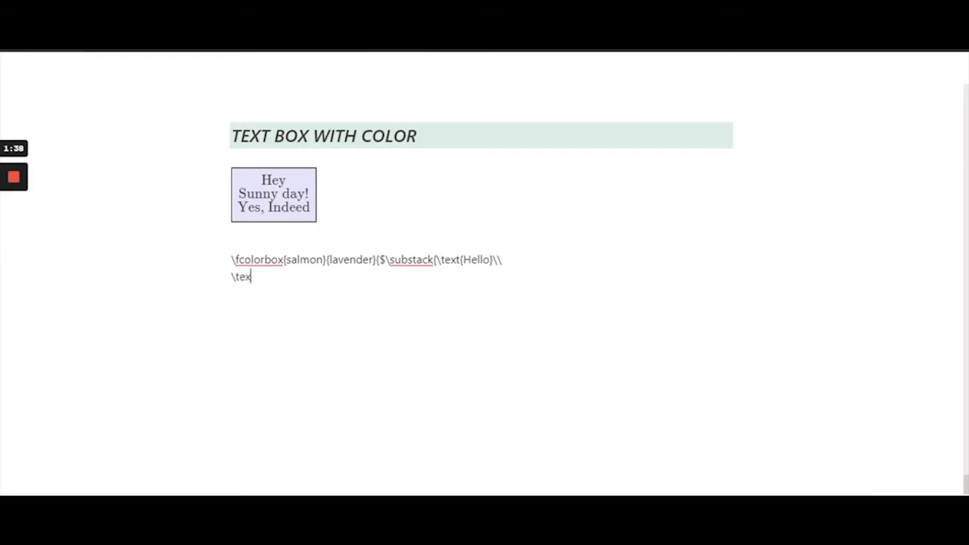
type("t{")
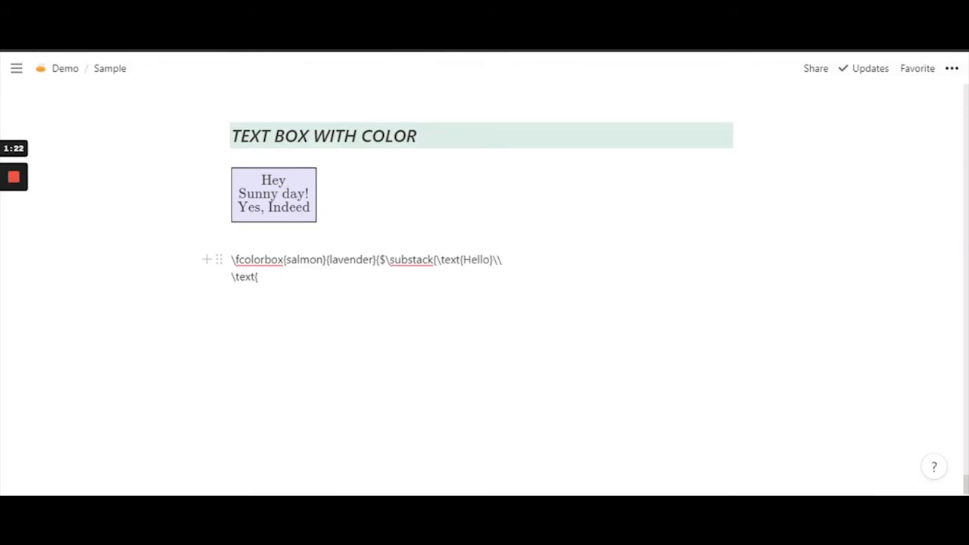
- Type 'Nice to meet you!' followed by a \\ line break
type("N")
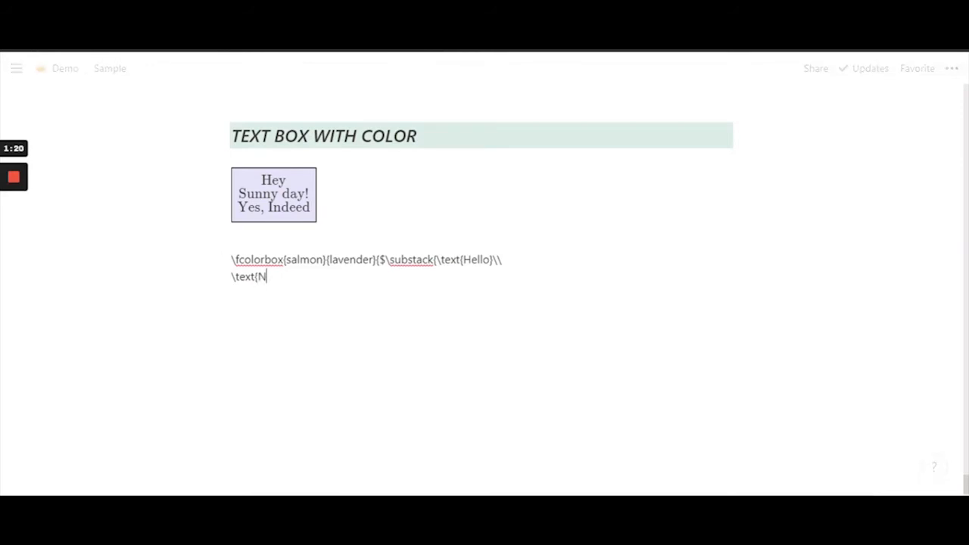
type("ice to mee")
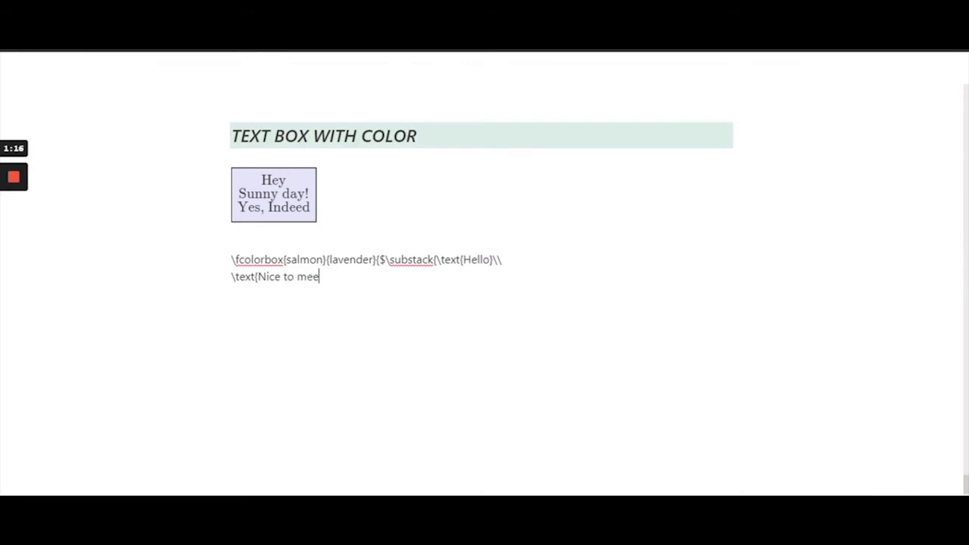
type("t you!")
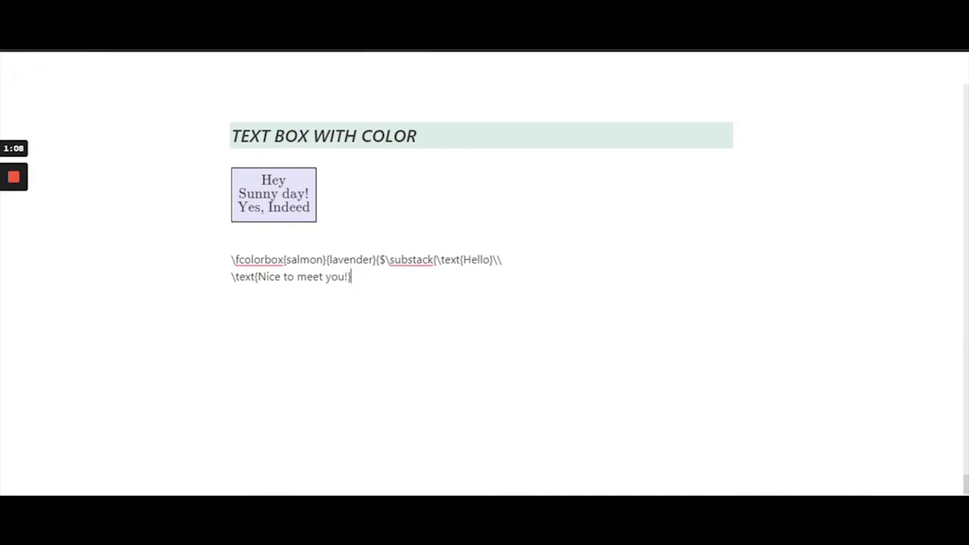
type("\\\\")
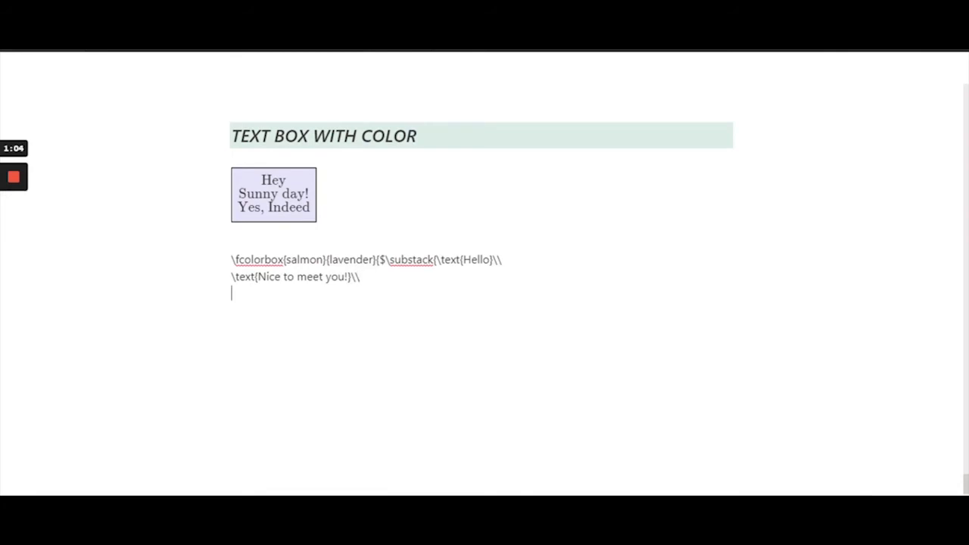
- Add the third entry \text{See you then}
type("\\text")
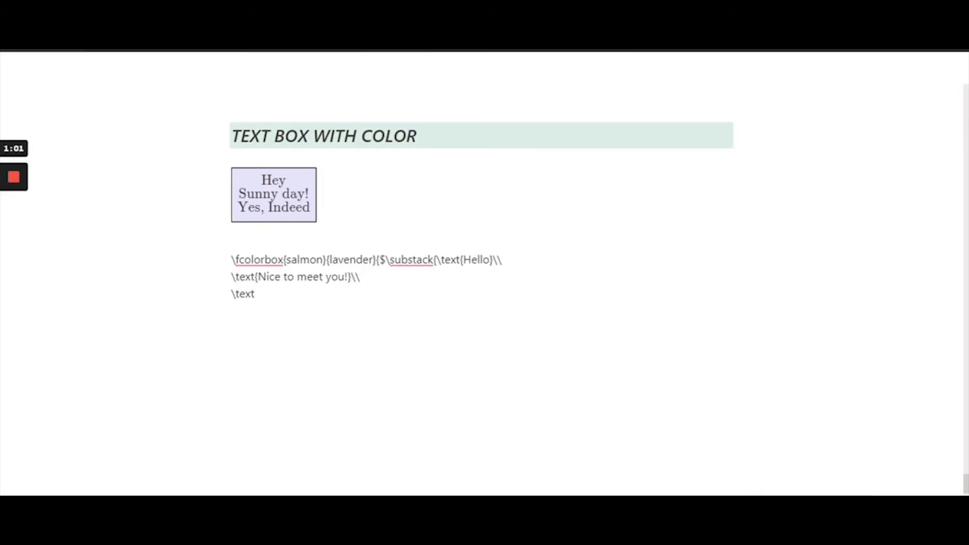
type("{")
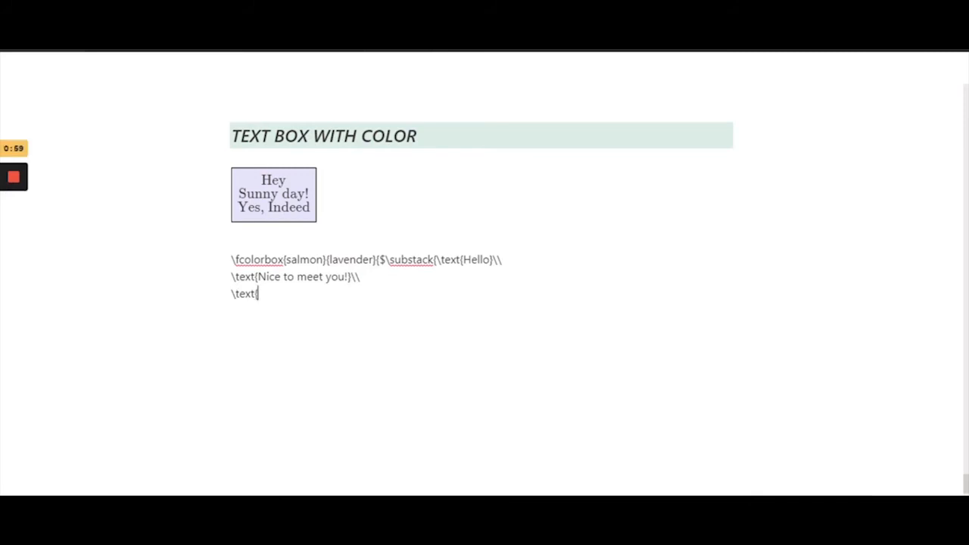
type("{See")
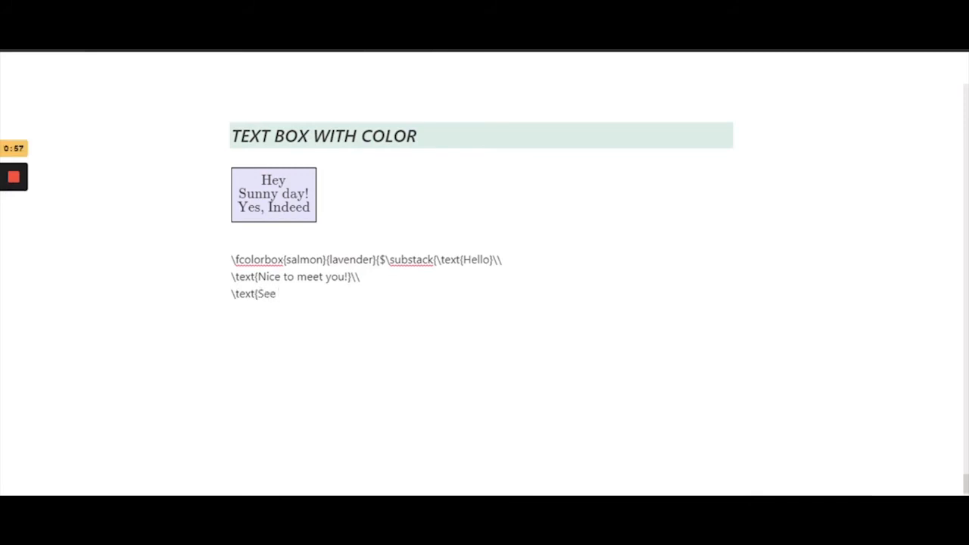
type("you then")
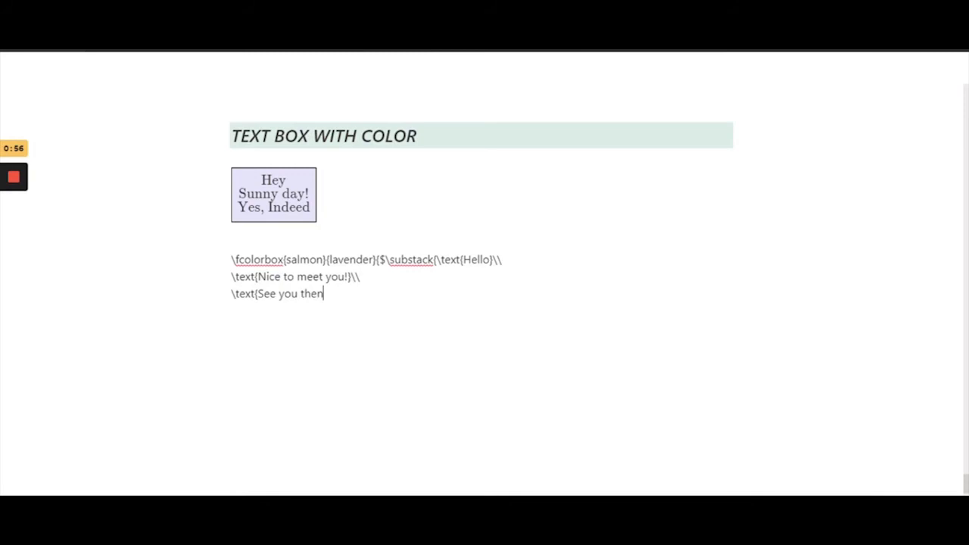
type("}")
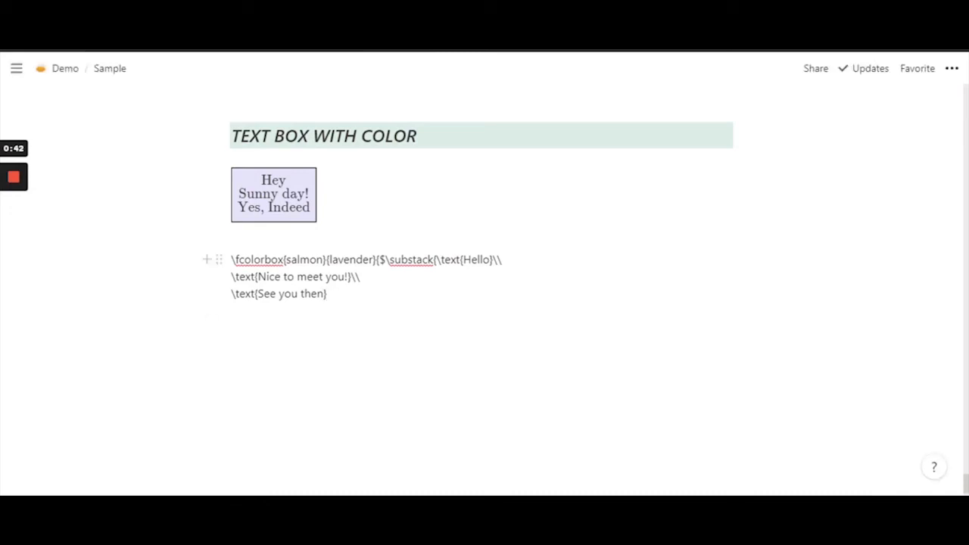
- Close the substack and math with } and $, then select the whole fcolorbox code
left_click(256, 294)
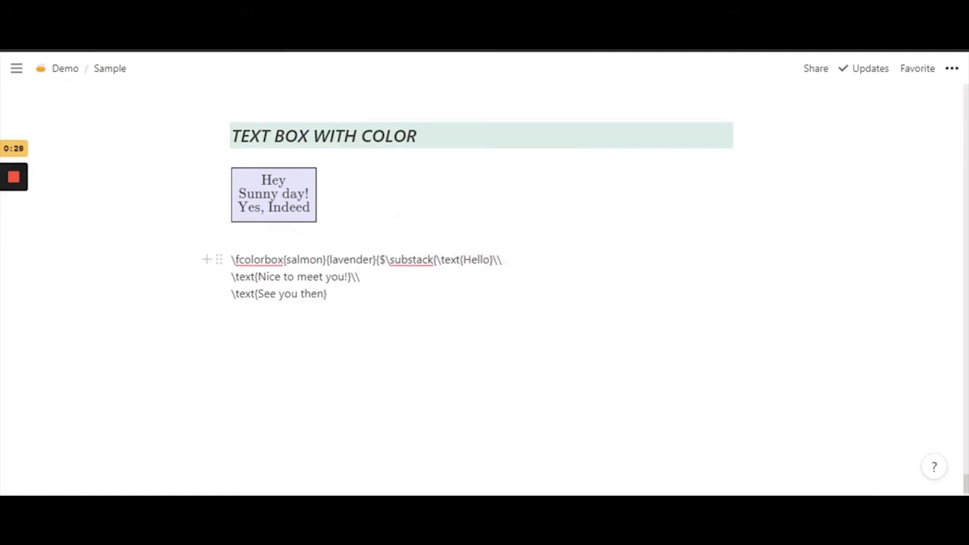
type("}")
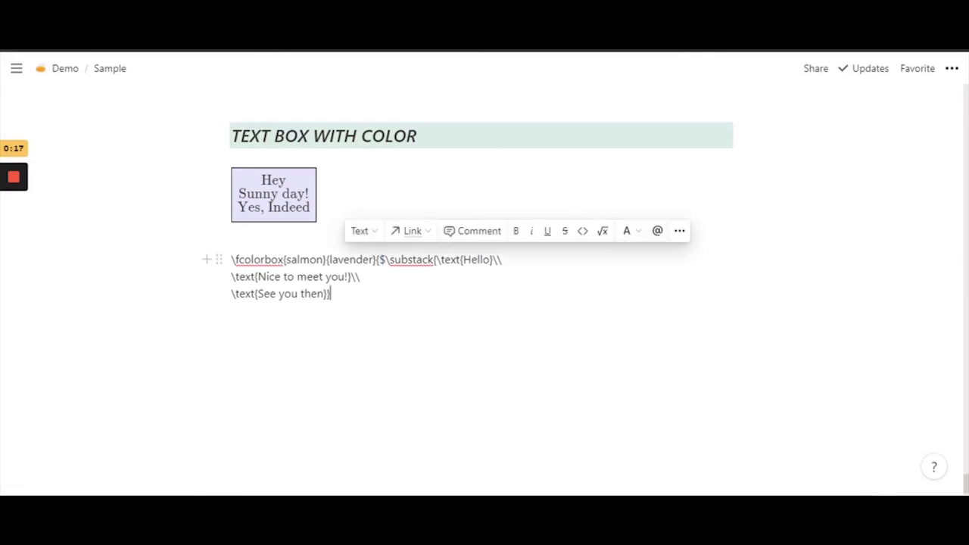
type("$")
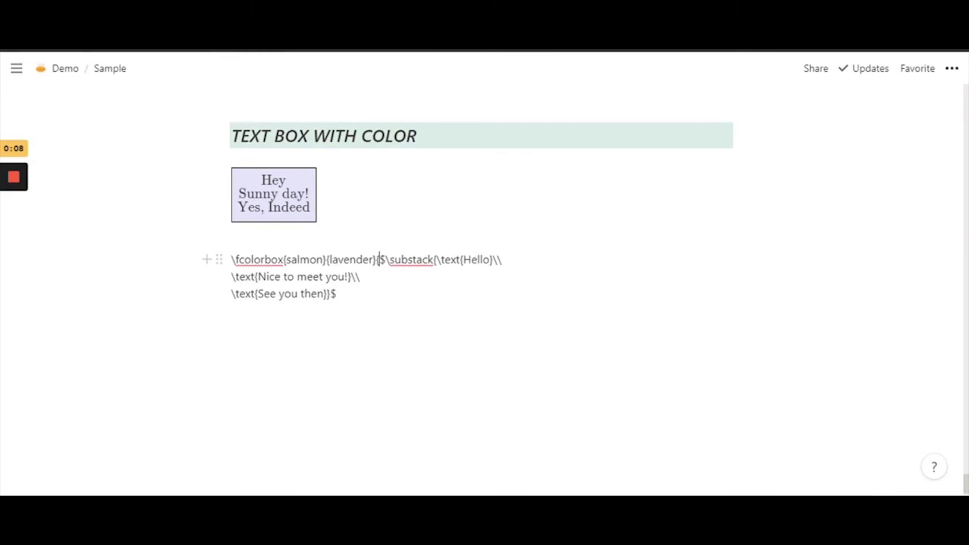
left_click_drag(379, 259, 336, 293)
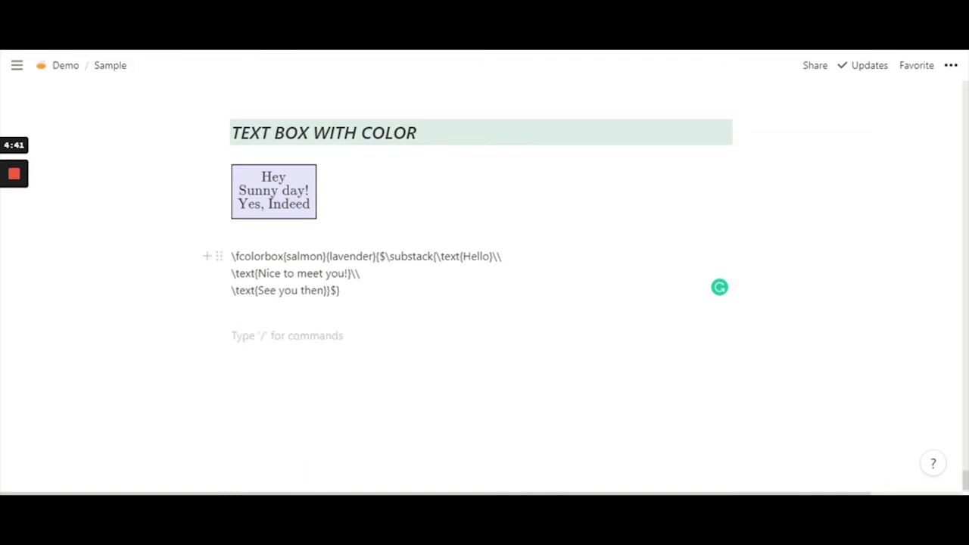
- Replace placeholder 'hey' with the code as an equation rendering Hello, Nice to meet you!, See you then
type("he")
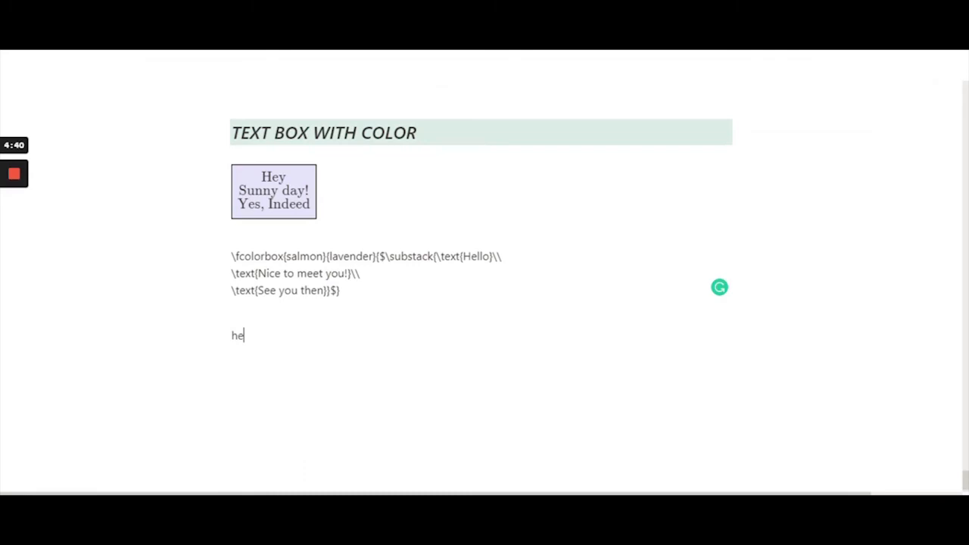
type("y")
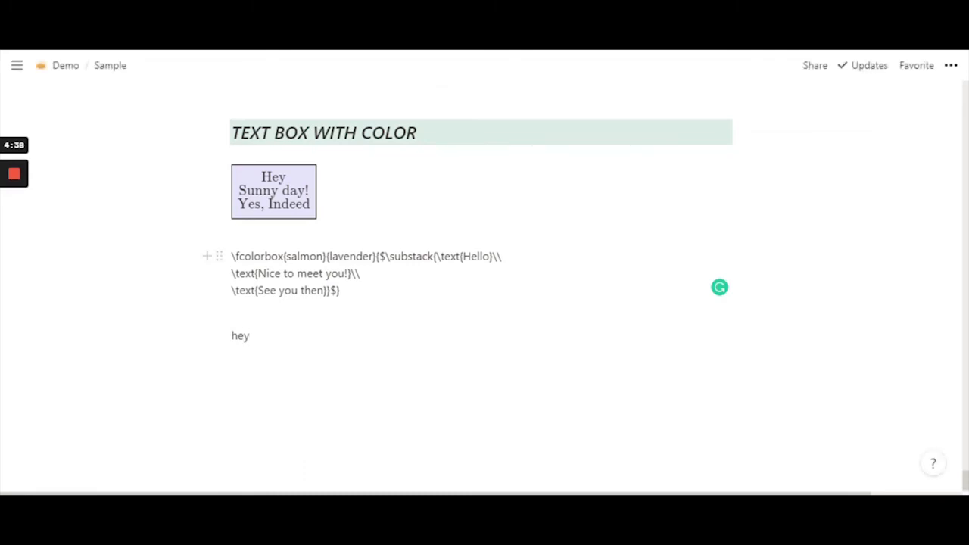
left_click_drag(232, 255, 340, 290)
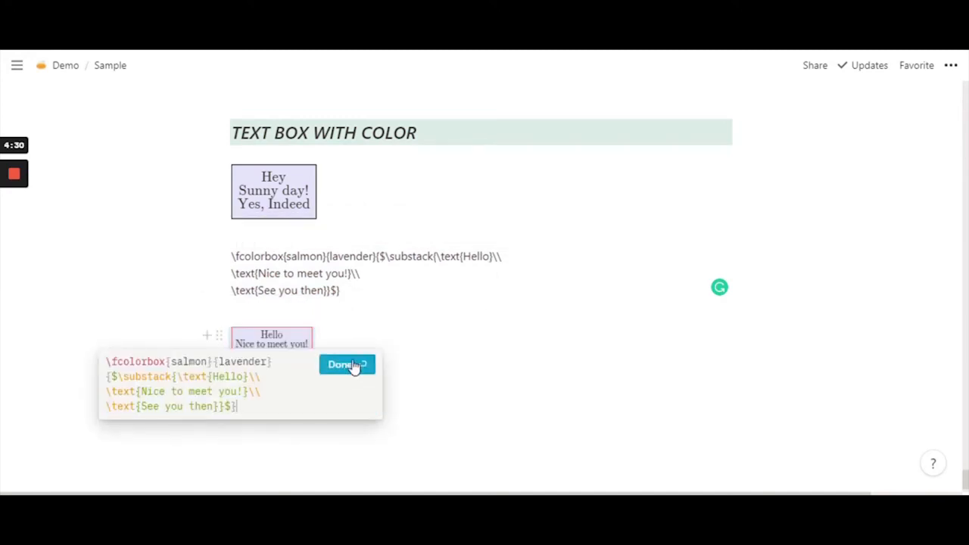
left_click(347, 364)
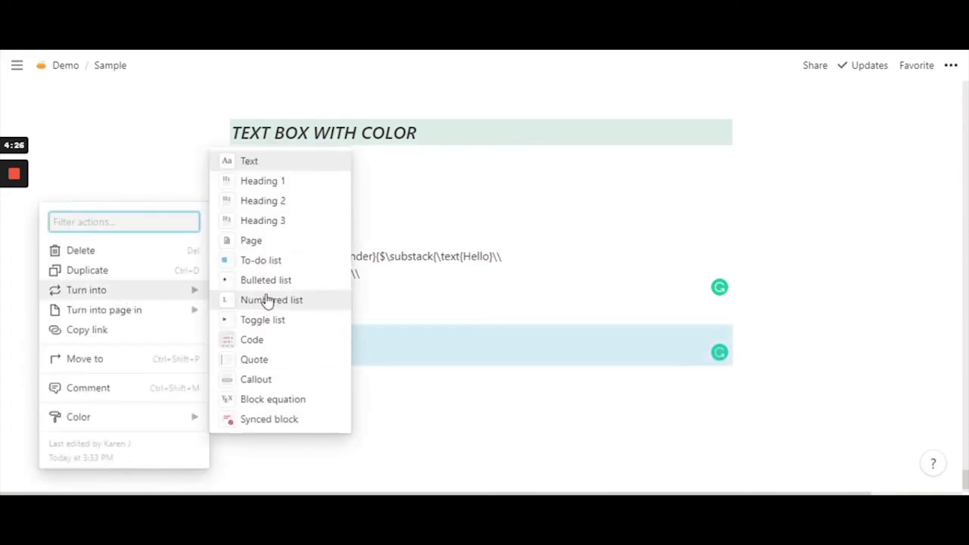
mouse_move(294, 185)
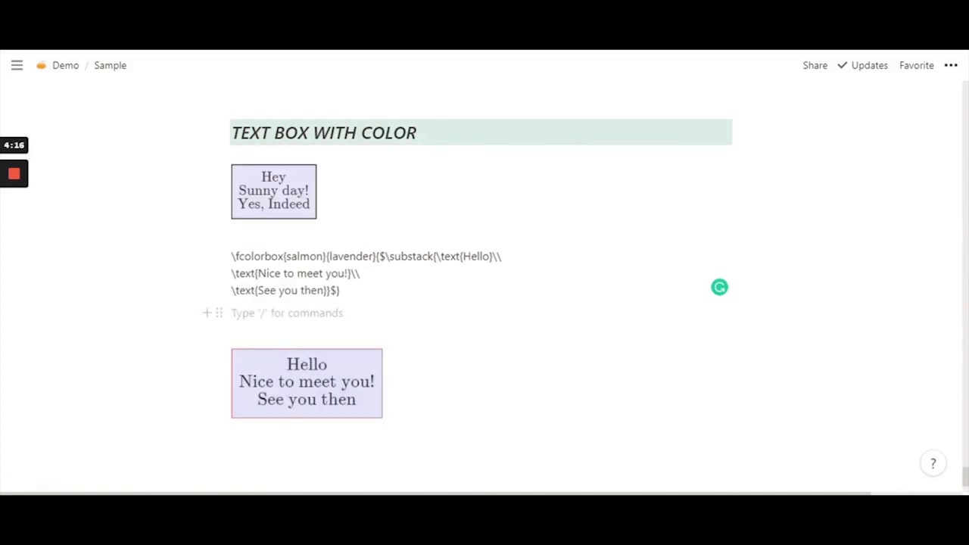
left_click(306, 382)
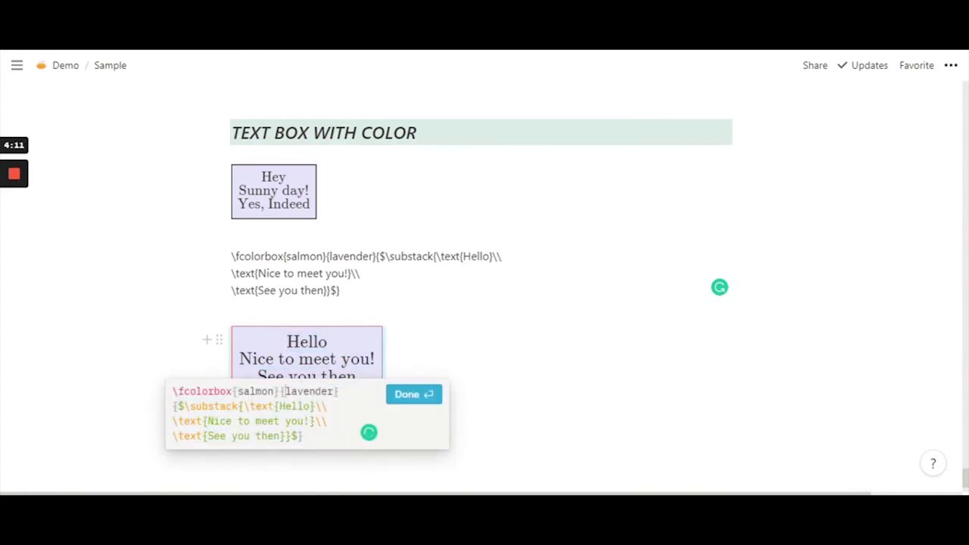
- Replace salmon with cornflowerblue in the equation code and apply it
double_click(255, 392)
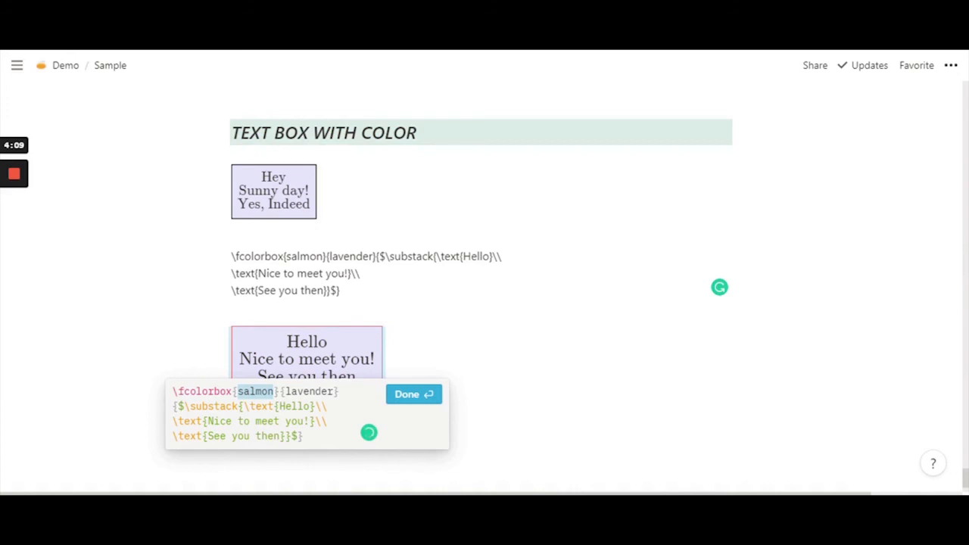
type("c")
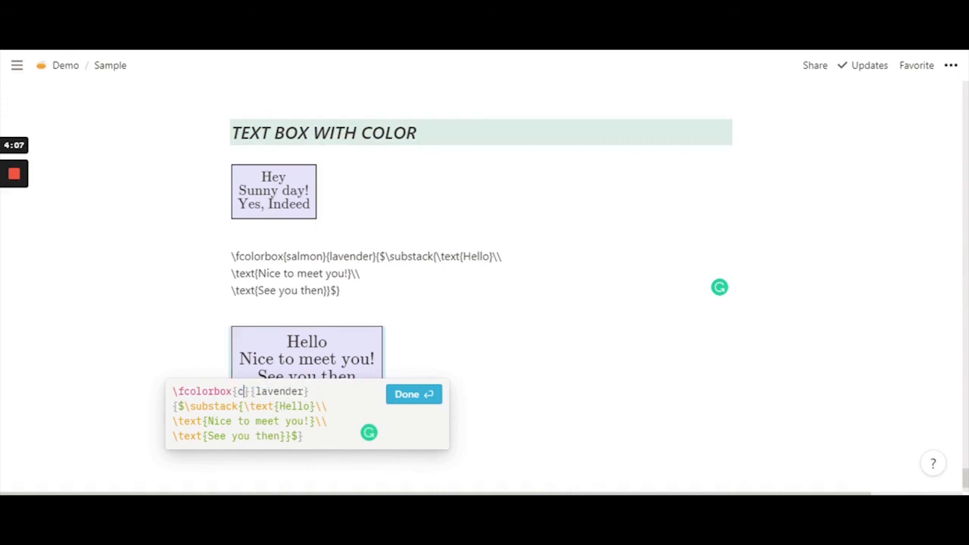
type("ornflower")
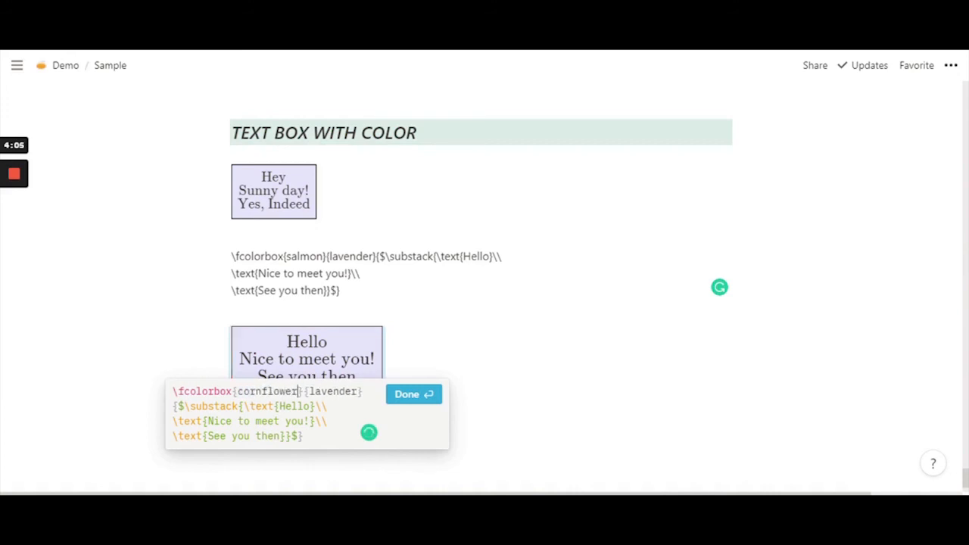
type("blue")
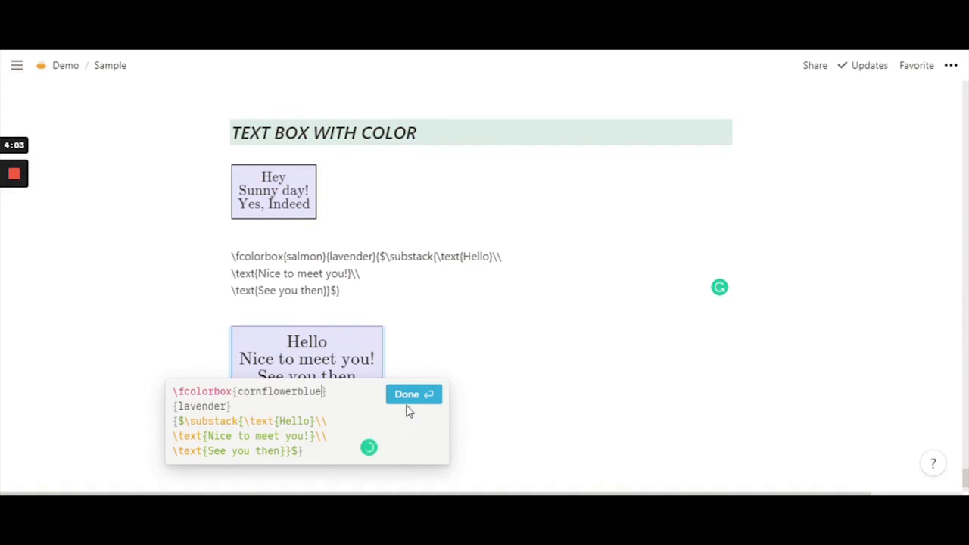
left_click(414, 393)
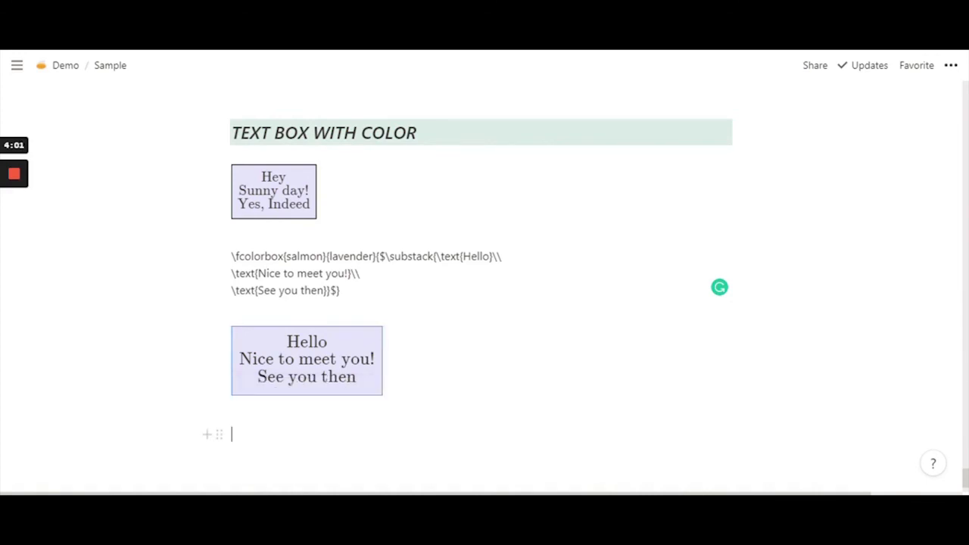